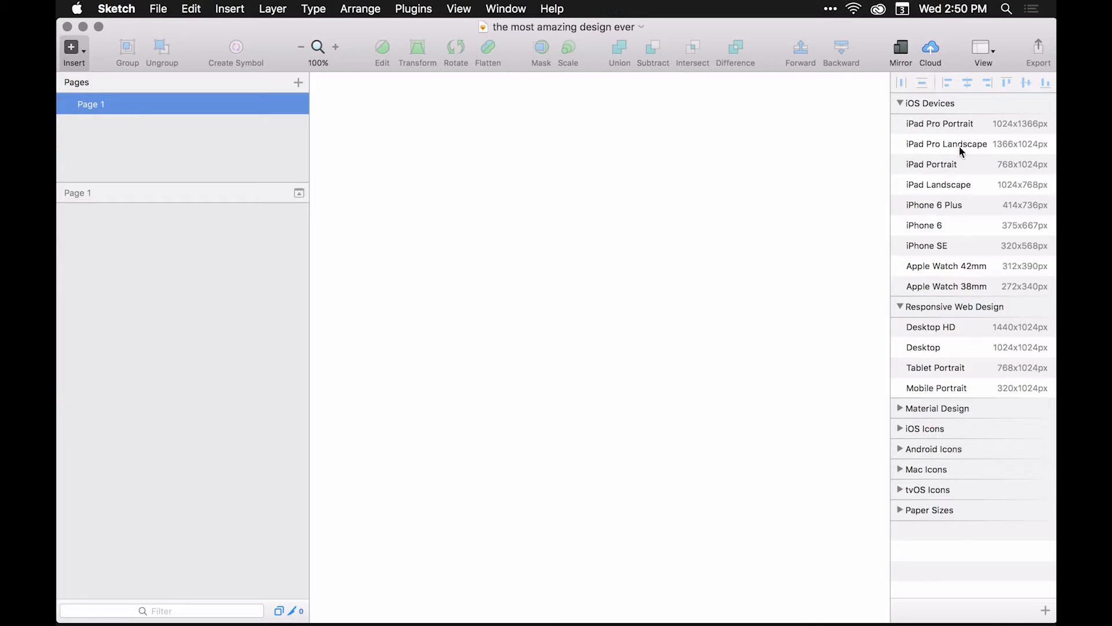
Add an iPhone 6 artboard and draw a 375 by 80 rectangle near its top
left_click(925, 226)
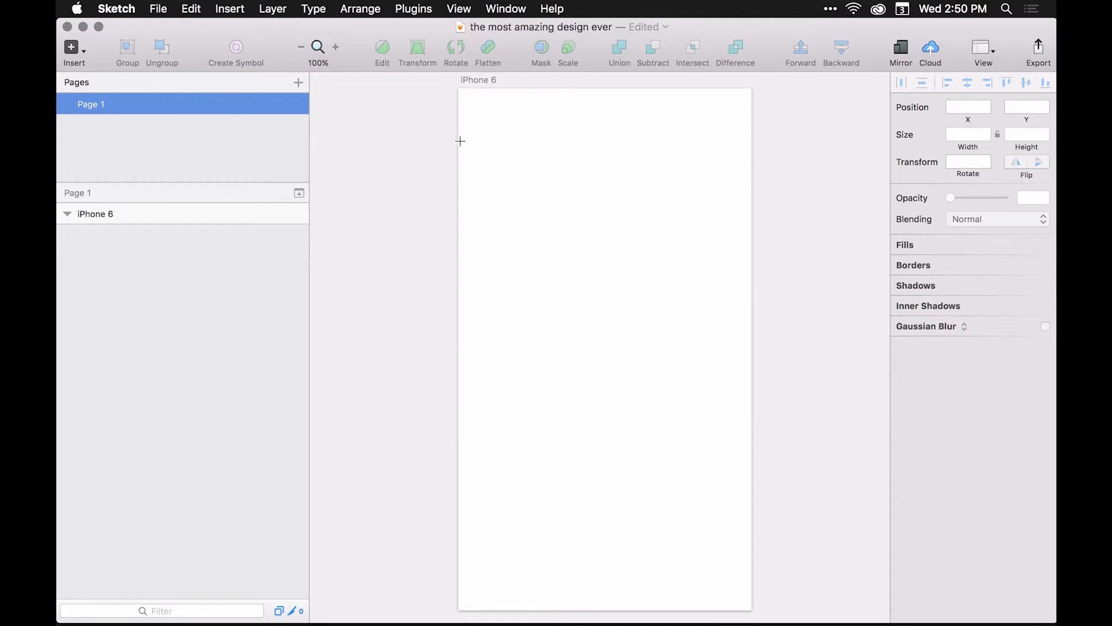
left_click_drag(458, 140, 589, 201)
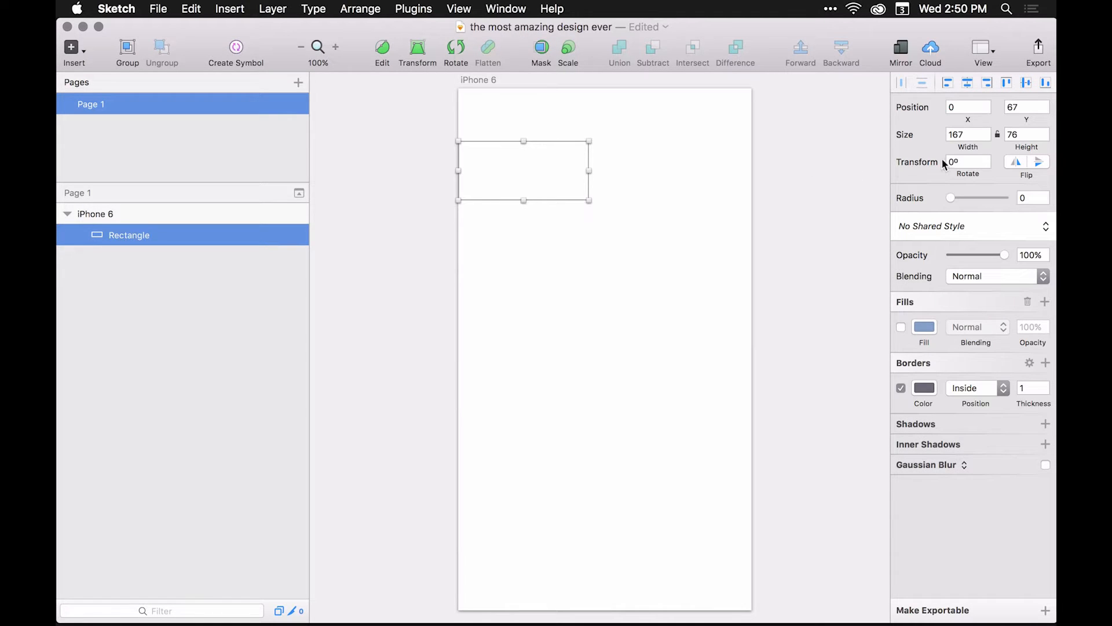
type("375")
type("80")
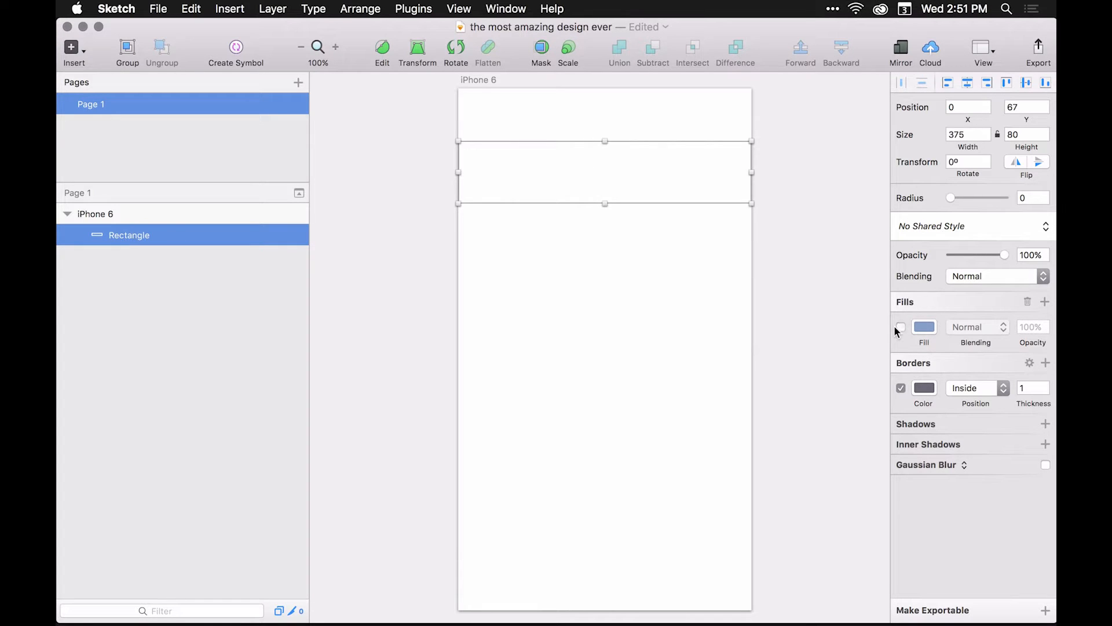
Enable the top rectangle's blue fill and select it for repositioning to X 10
left_click(902, 327)
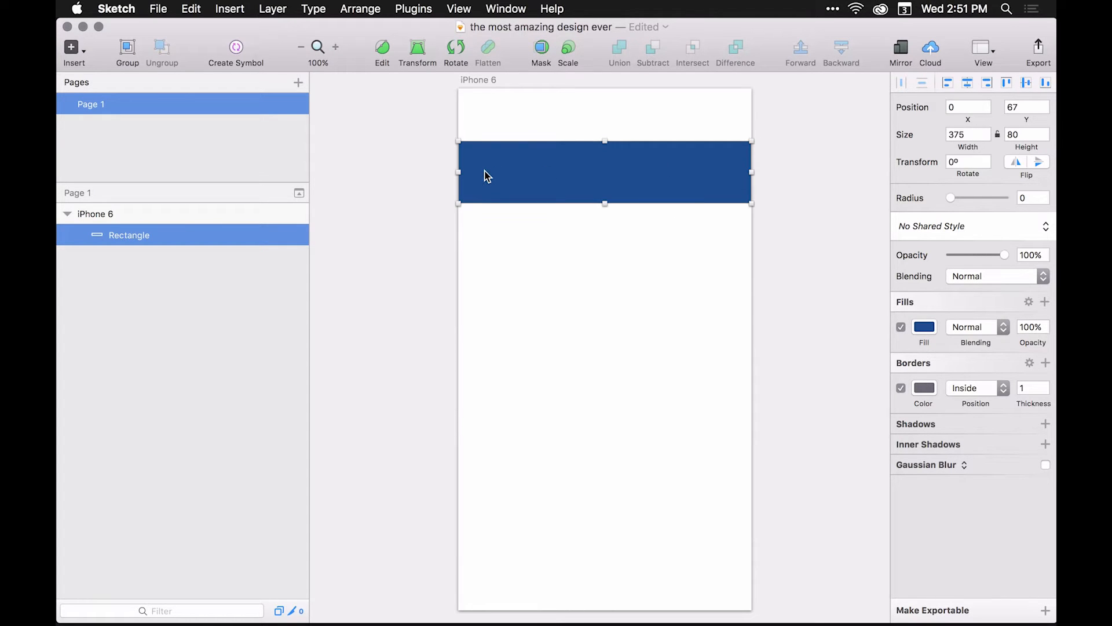
mouse_move(468, 242)
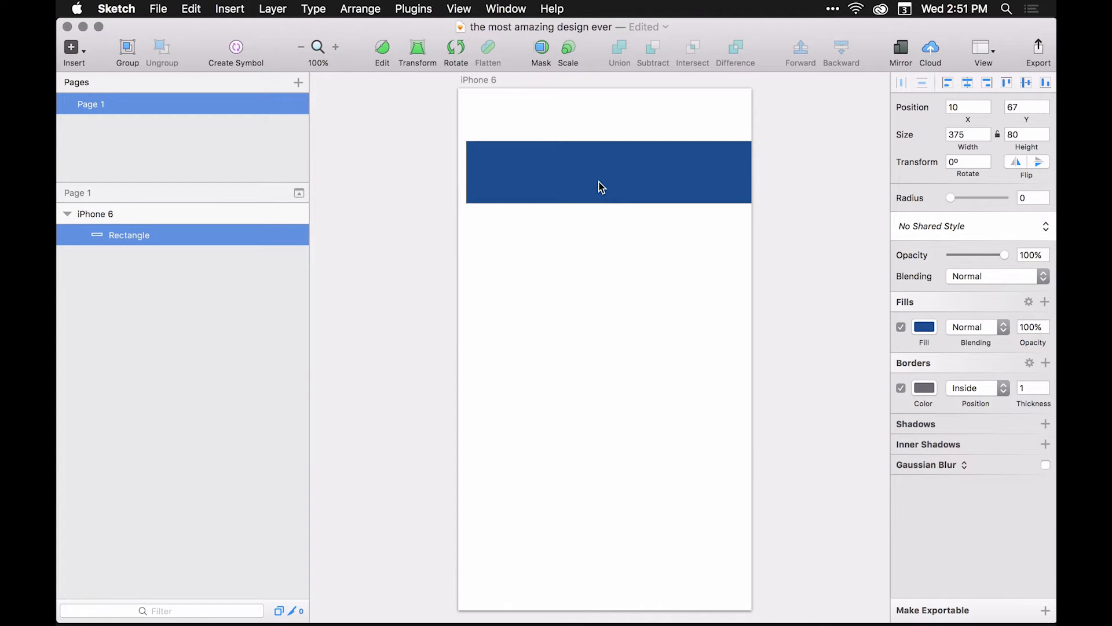
left_click(603, 171)
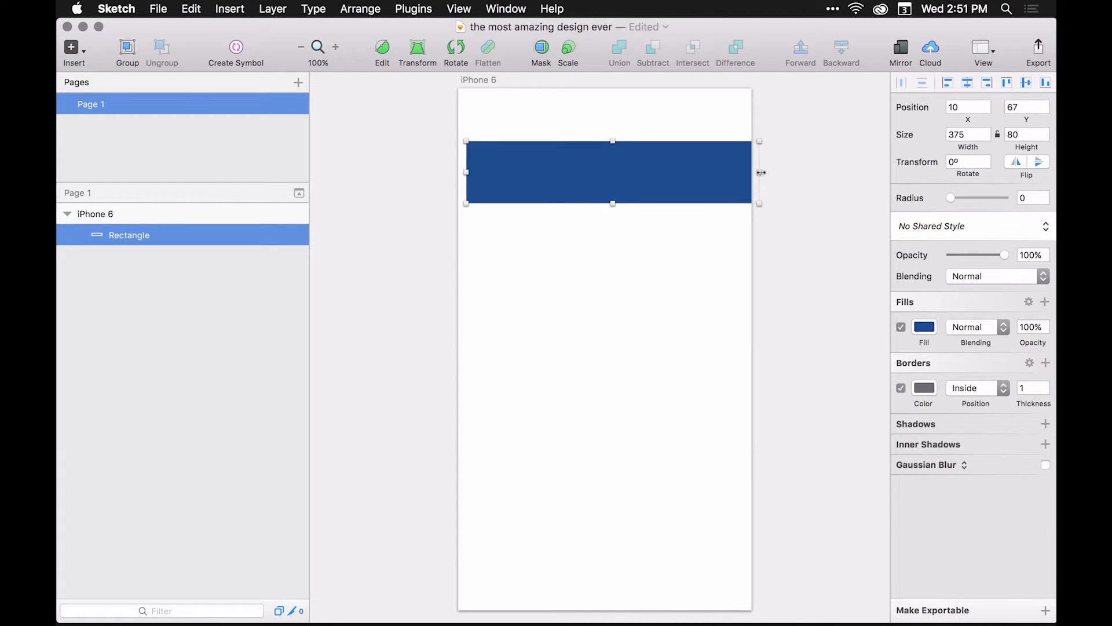
mouse_move(713, 170)
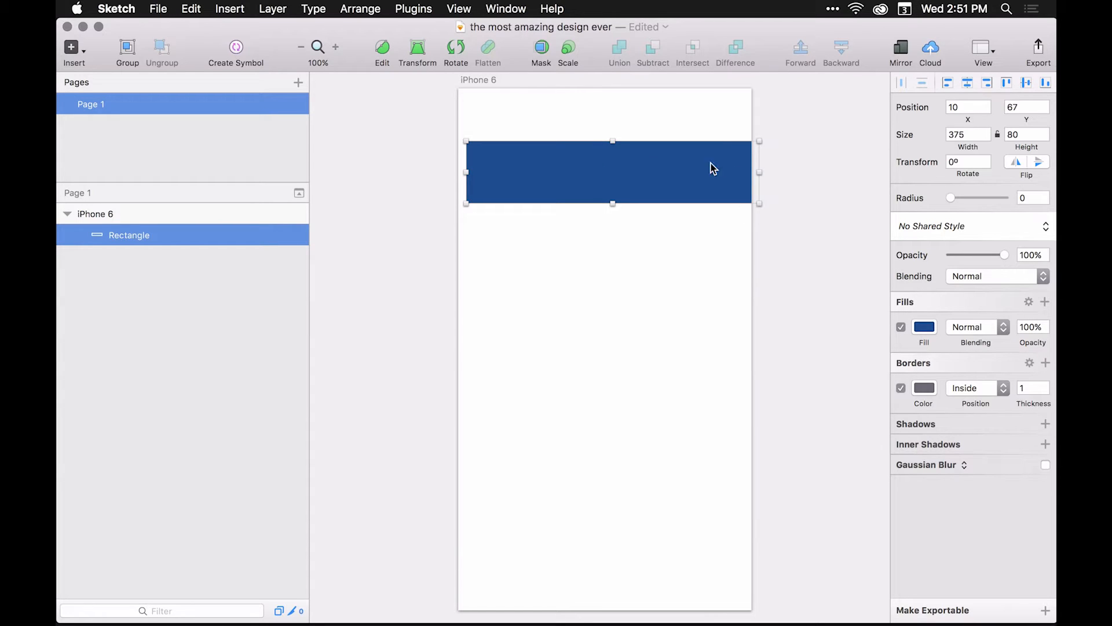
left_click(968, 134)
type("351")
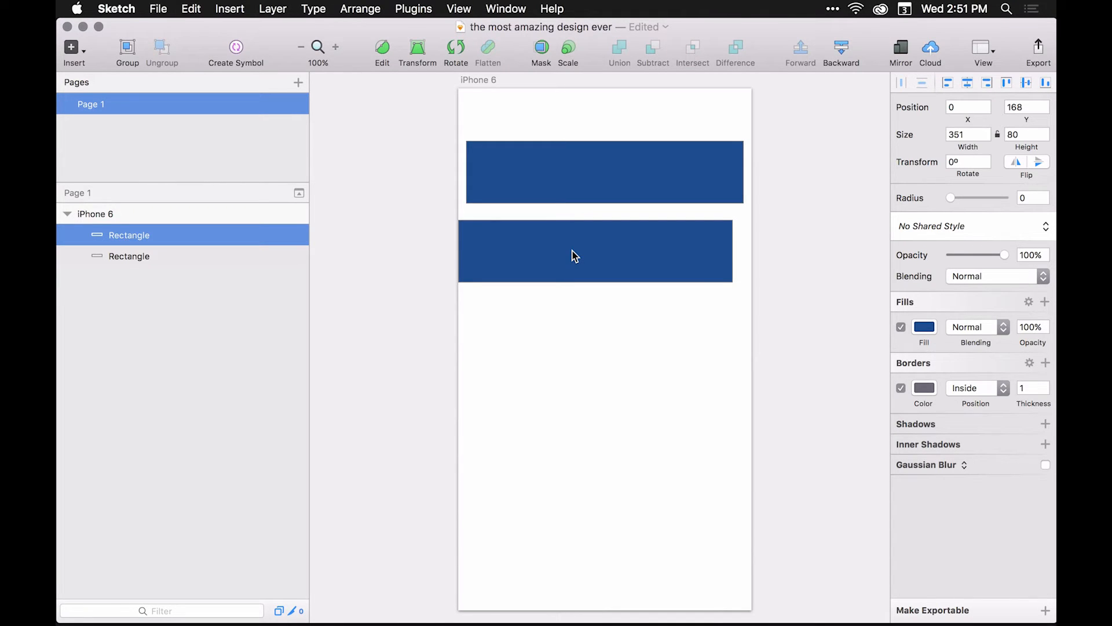
Drag the lower blue bar's bottom edge to make it 351 by 87
left_click_drag(596, 279, 596, 287)
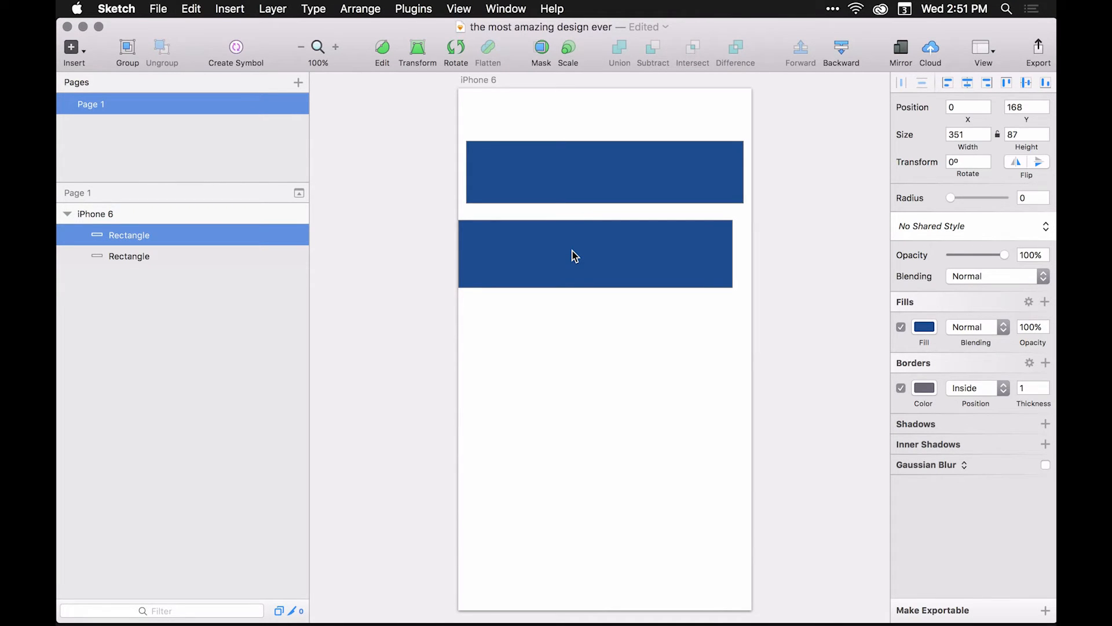